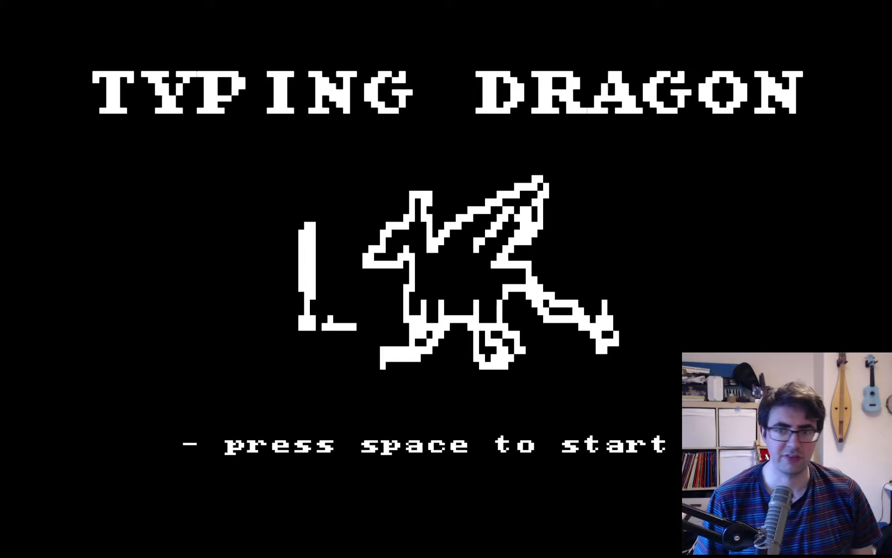
{"action": "mouse_move", "coordinate": [630, 285]}
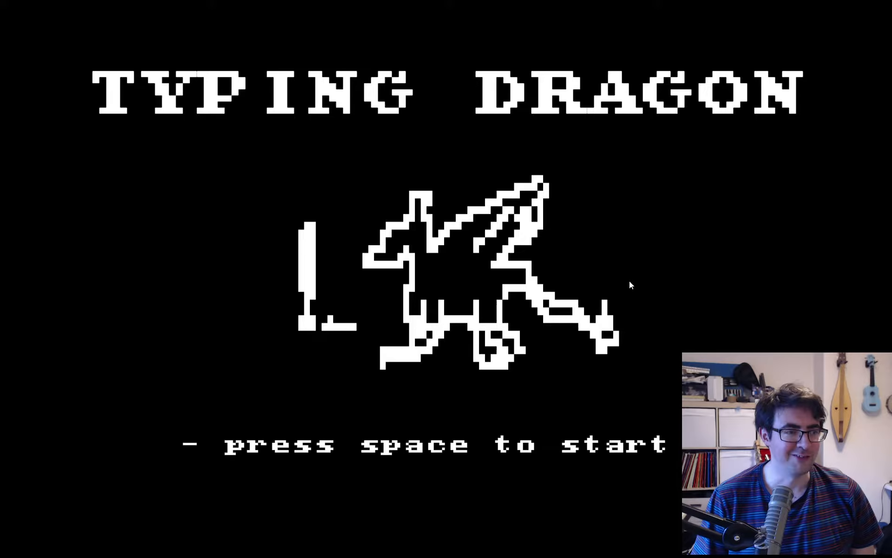
{"action": "mouse_move", "coordinate": [699, 271]}
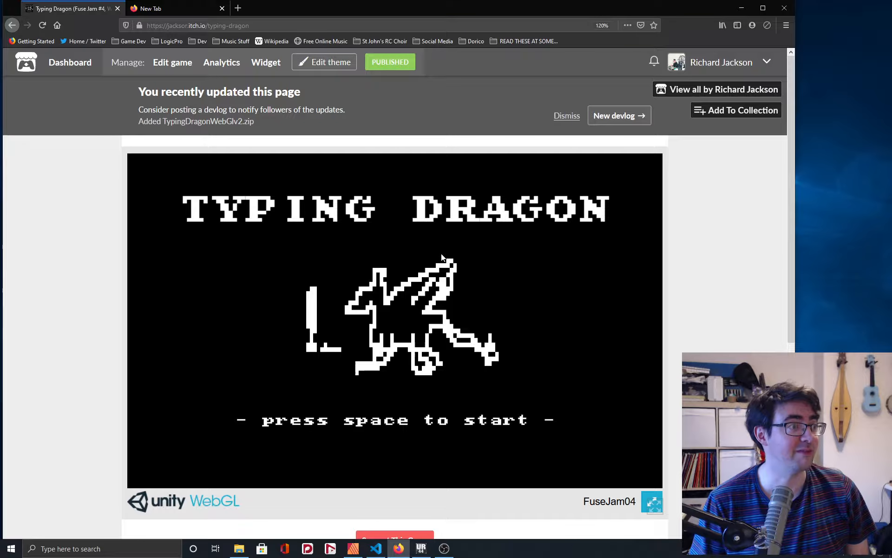
- Show the embedded Typing Dragon game full screen at its title screen
{"action": "left_click", "coordinate": [652, 502]}
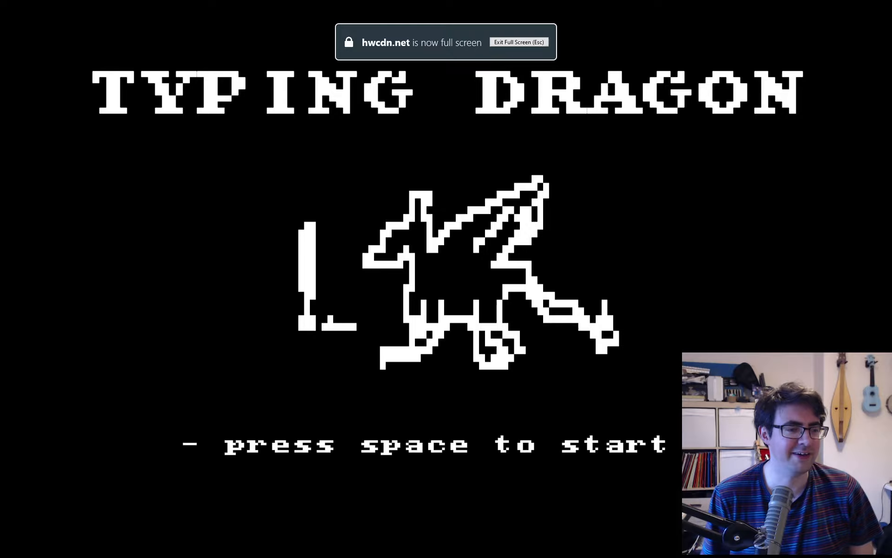
- Start past the title screen and bring up the About page from the main menu
{"action": "key", "text": "space"}
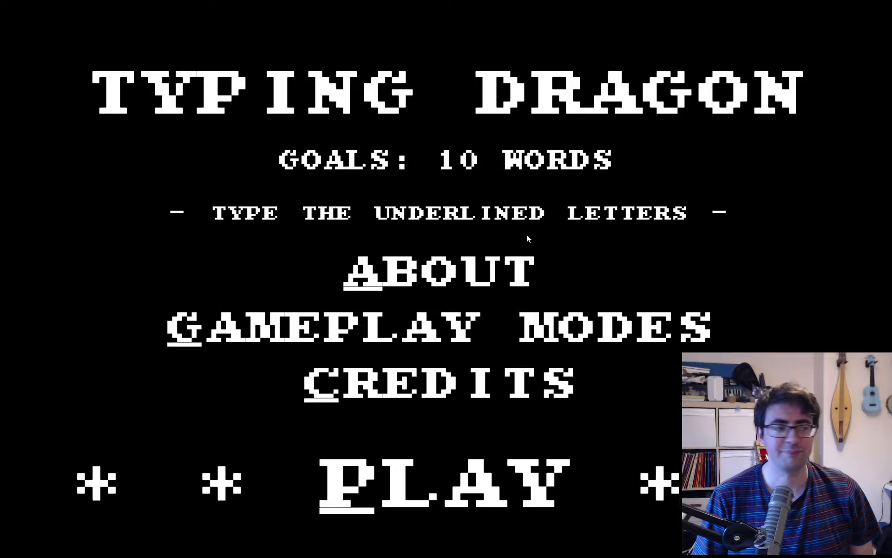
{"action": "mouse_move", "coordinate": [263, 180]}
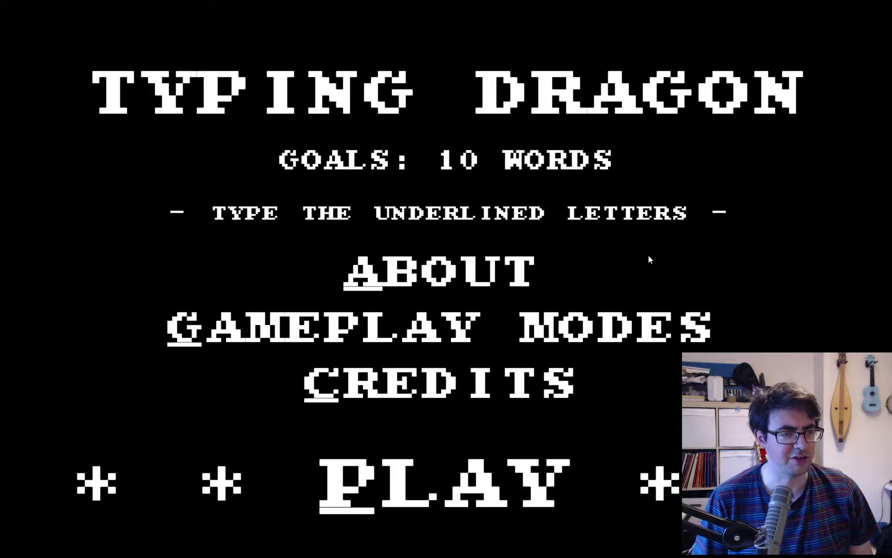
{"action": "type", "text": "a"}
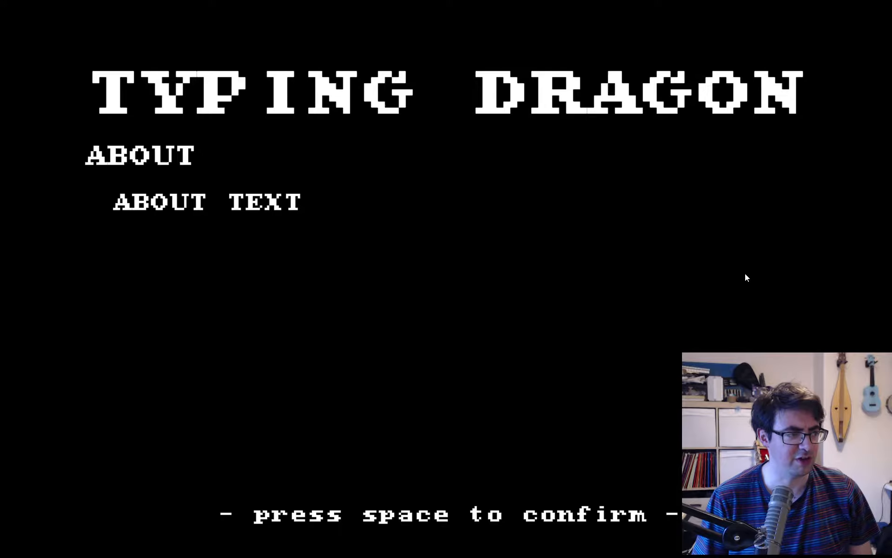
- Leave the About page so the Gameplay Modes list can be shown
{"action": "key", "text": "space"}
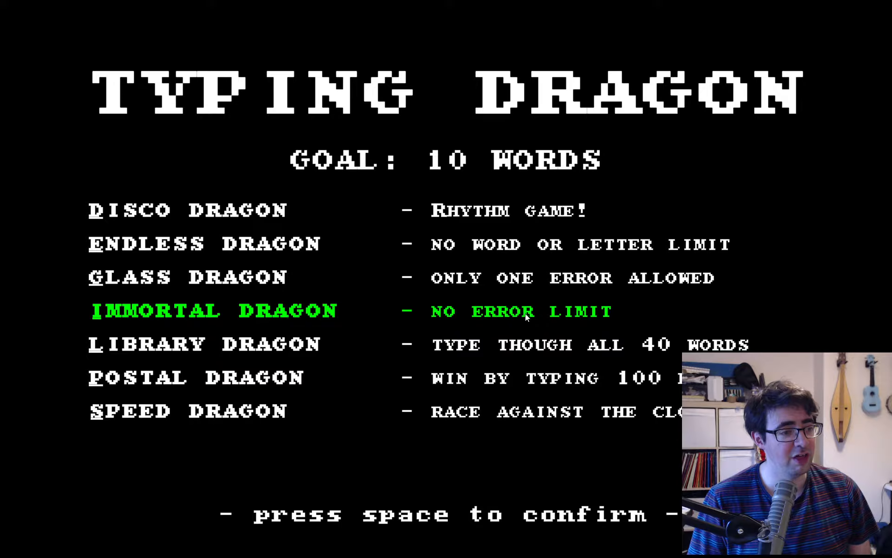
{"action": "mouse_move", "coordinate": [386, 306]}
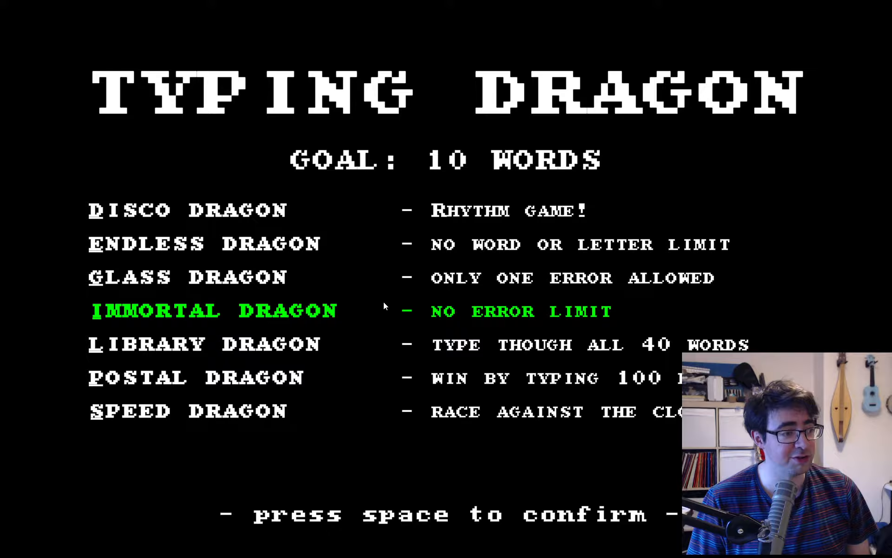
{"action": "mouse_move", "coordinate": [392, 169]}
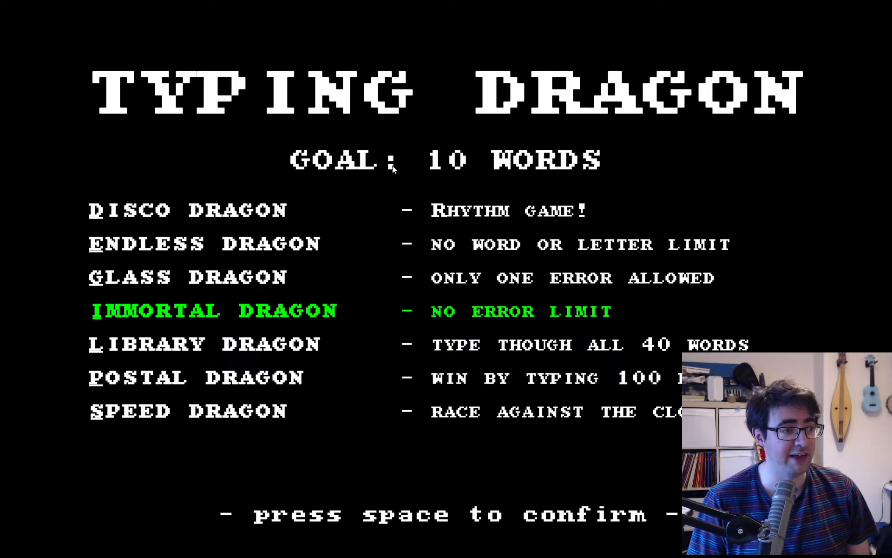
{"action": "mouse_move", "coordinate": [717, 168]}
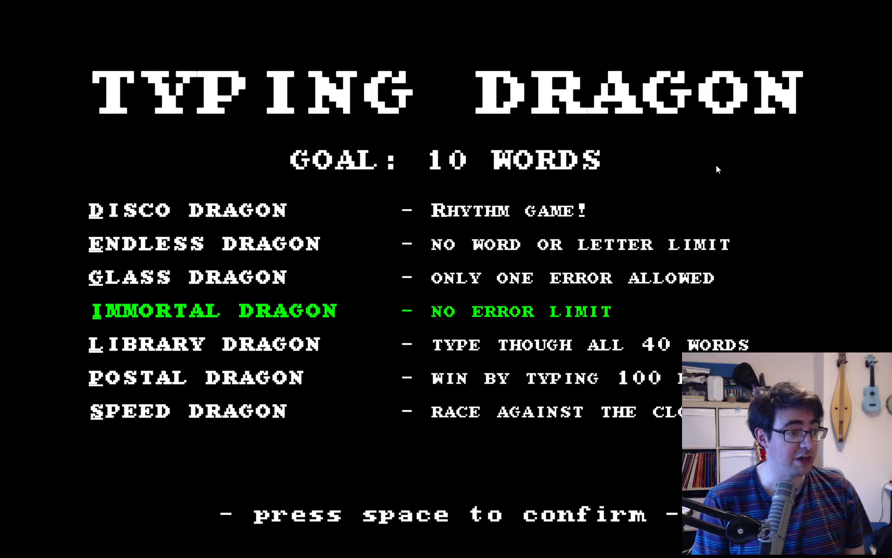
- Combine Postal and Immortal Dragon modes and confirm, giving a 100-letter goal
{"action": "key", "text": "up"}
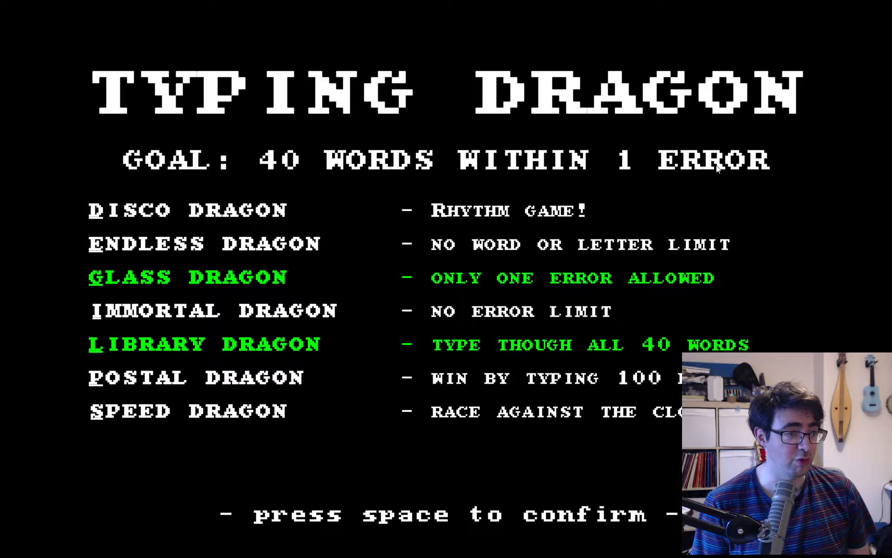
{"action": "mouse_move", "coordinate": [842, 235]}
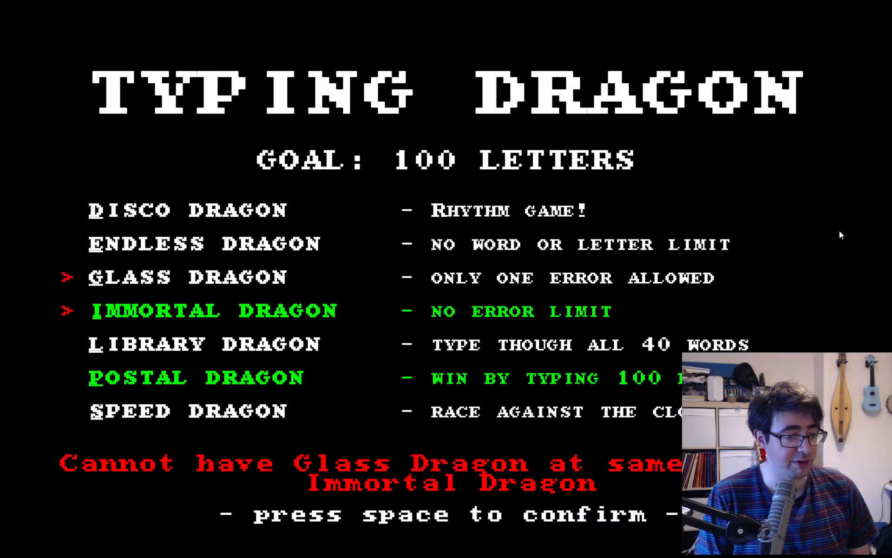
{"action": "key", "text": "space"}
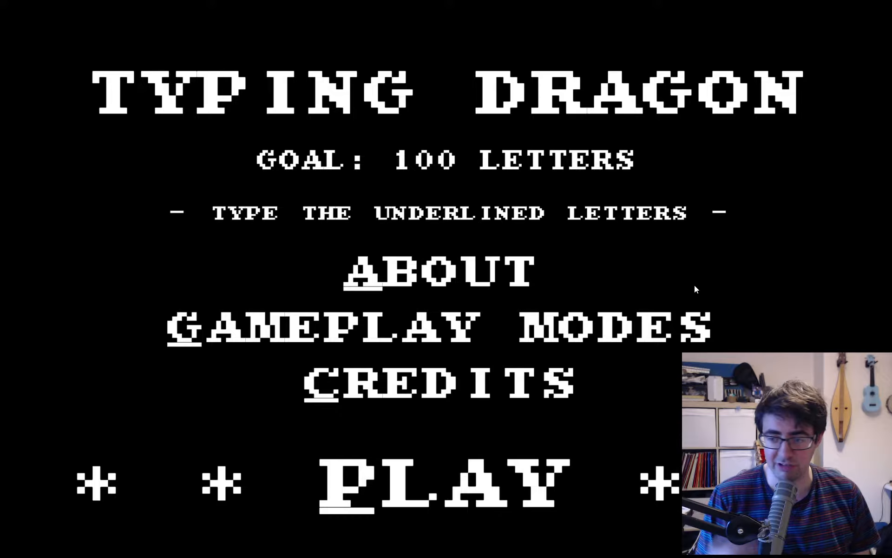
- Start a play session and type the first words' letters, reaching 5 of 100 letters
{"action": "left_click", "coordinate": [435, 481]}
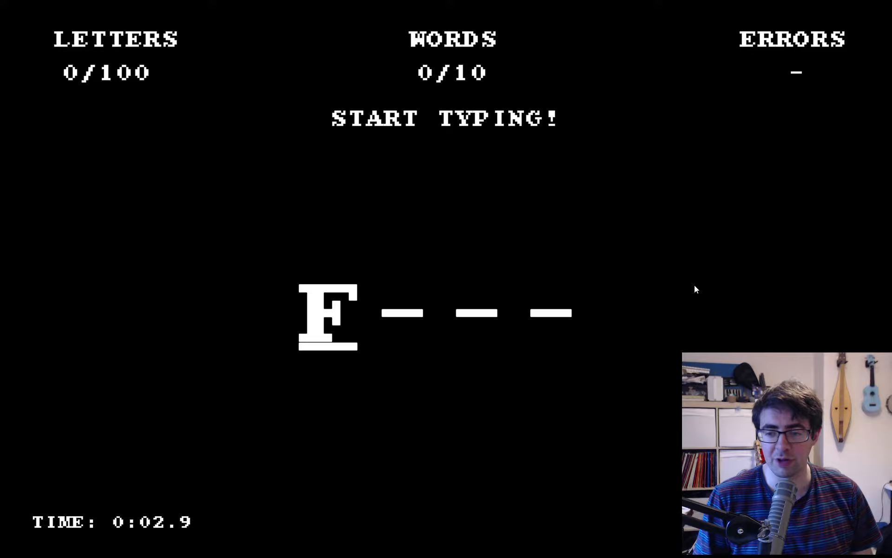
{"action": "mouse_move", "coordinate": [522, 318]}
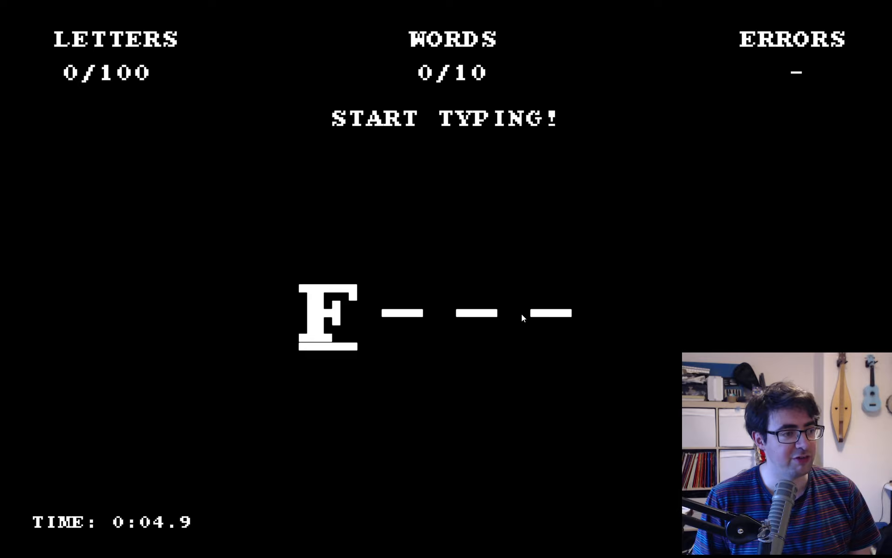
{"action": "type", "text": "IR"}
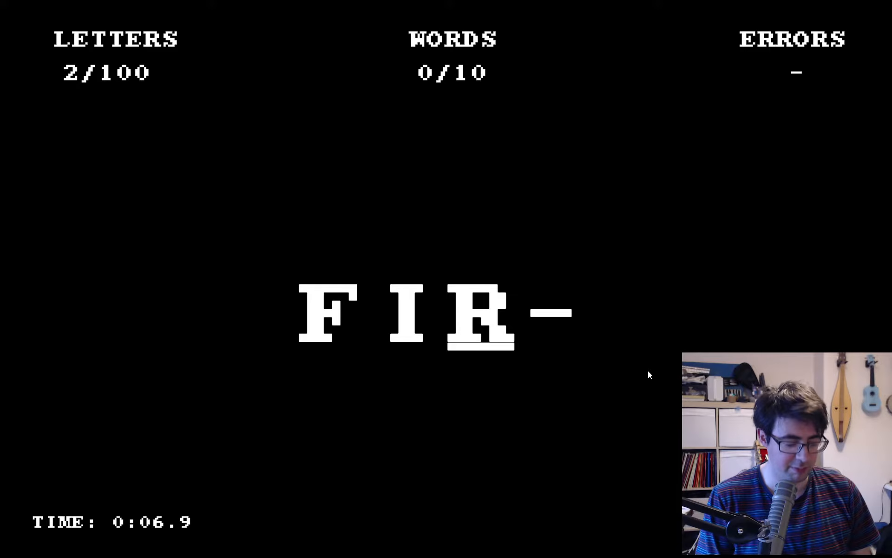
{"action": "type", "text": "BI"}
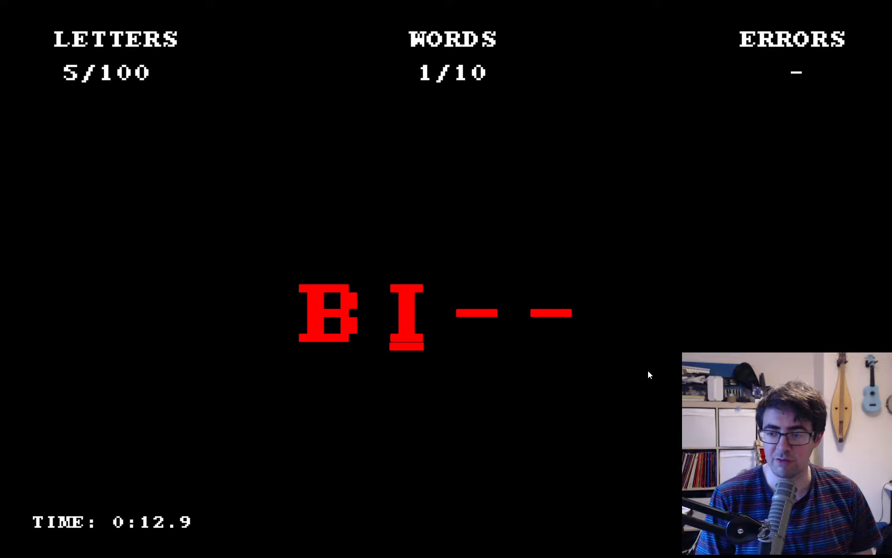
{"action": "mouse_move", "coordinate": [402, 175]}
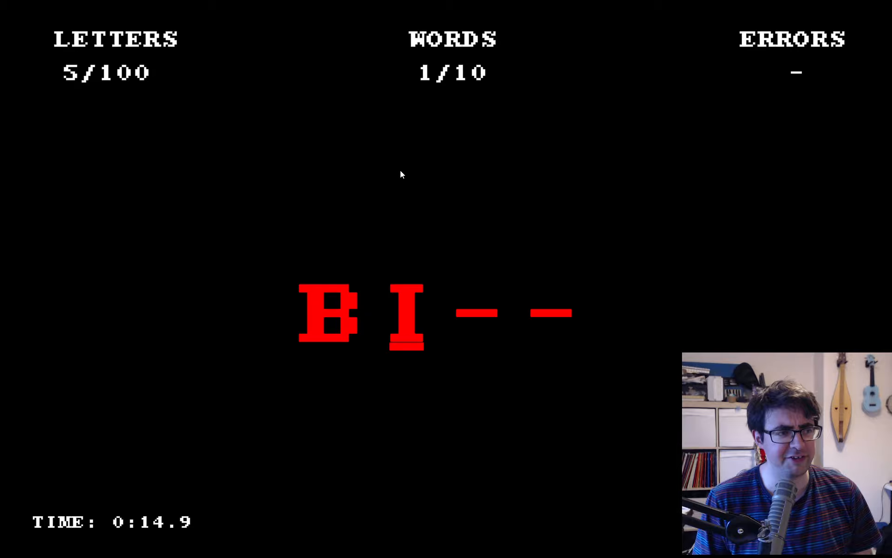
{"action": "mouse_move", "coordinate": [471, 239]}
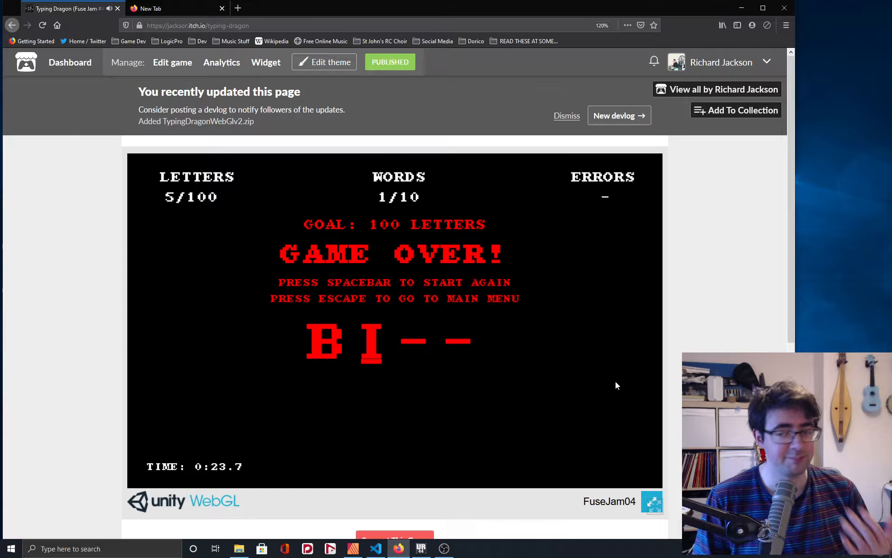
{"action": "mouse_move", "coordinate": [579, 439]}
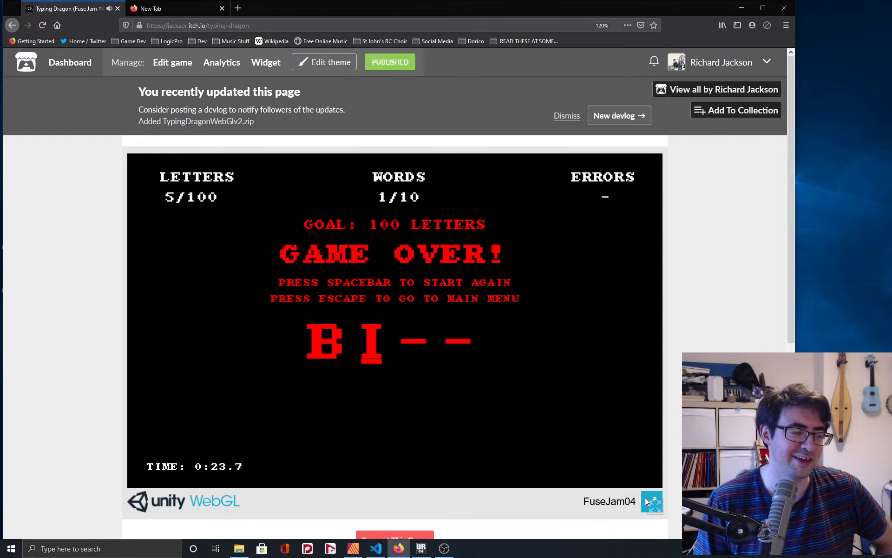
- Toggle full screen off again and leave the Game Over screen back to the title screen
{"action": "left_click", "coordinate": [652, 502]}
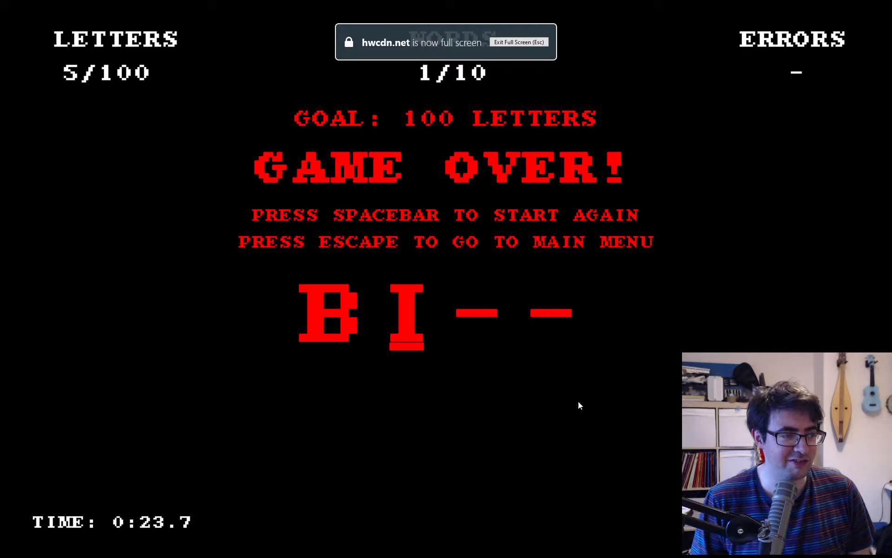
{"action": "key", "text": "Escape"}
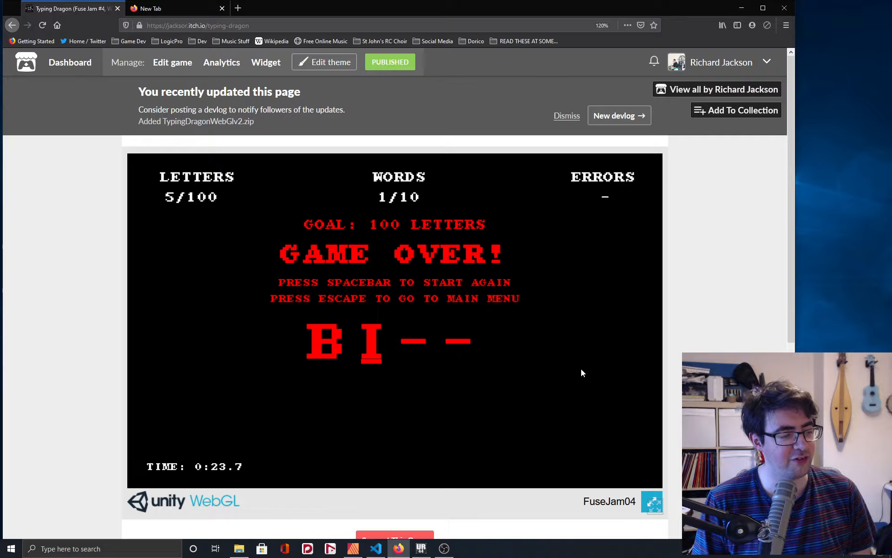
{"action": "mouse_move", "coordinate": [545, 373]}
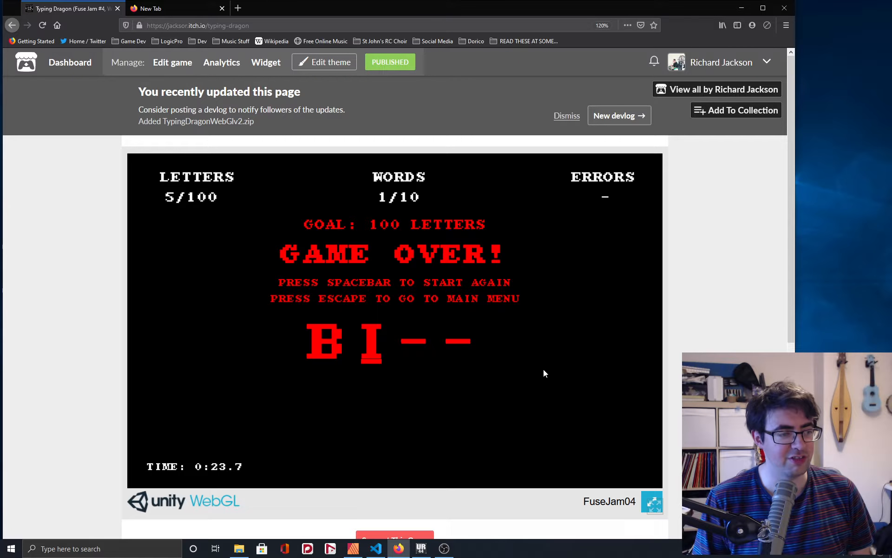
{"action": "key", "text": "escape"}
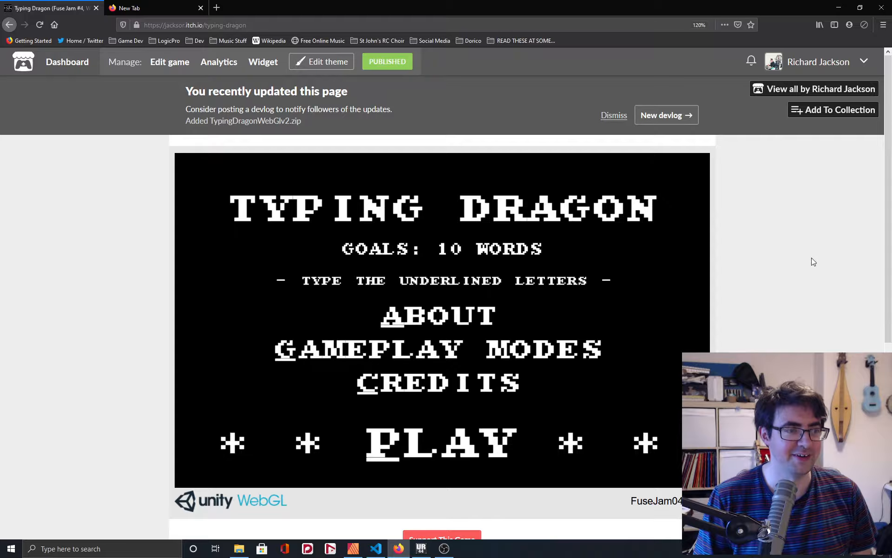
{"action": "left_click", "coordinate": [441, 441]}
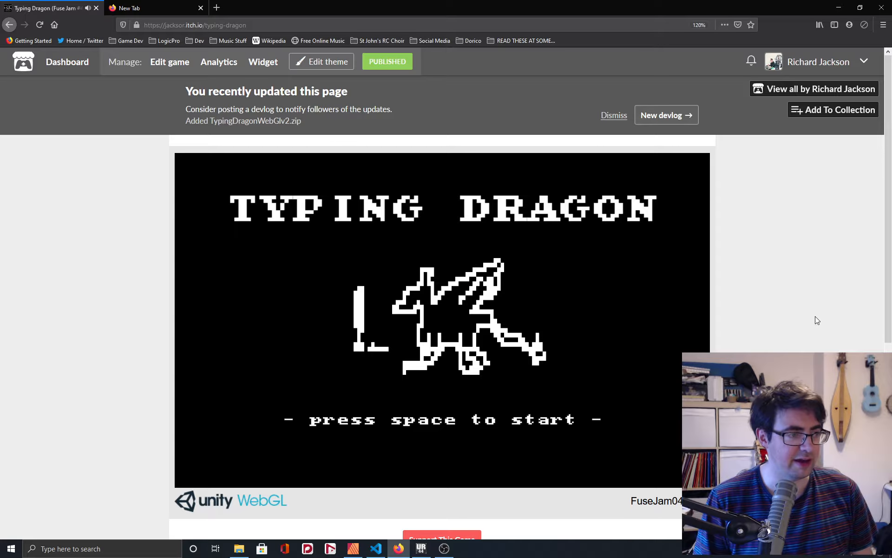
- Start another quick round, then reach the main menu with the 10-word, 3-error rhythm goal
{"action": "key", "text": "space"}
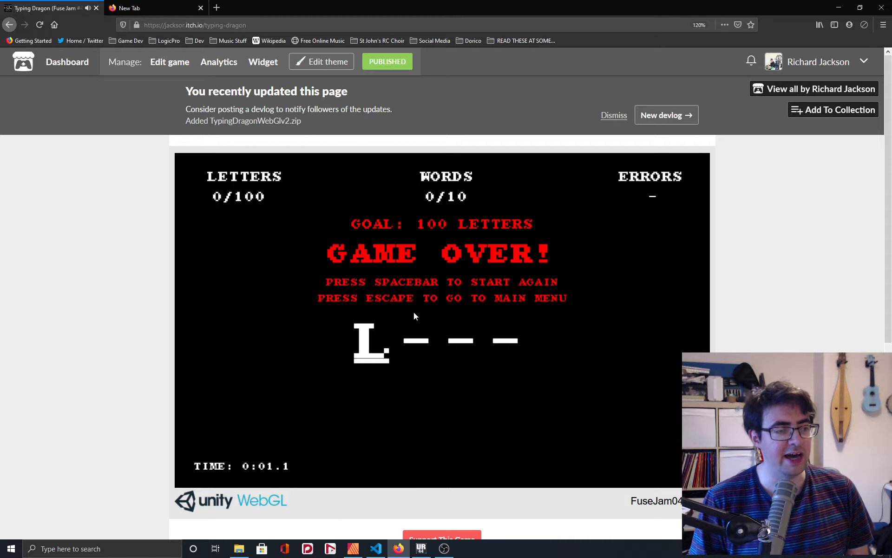
{"action": "mouse_move", "coordinate": [405, 199]}
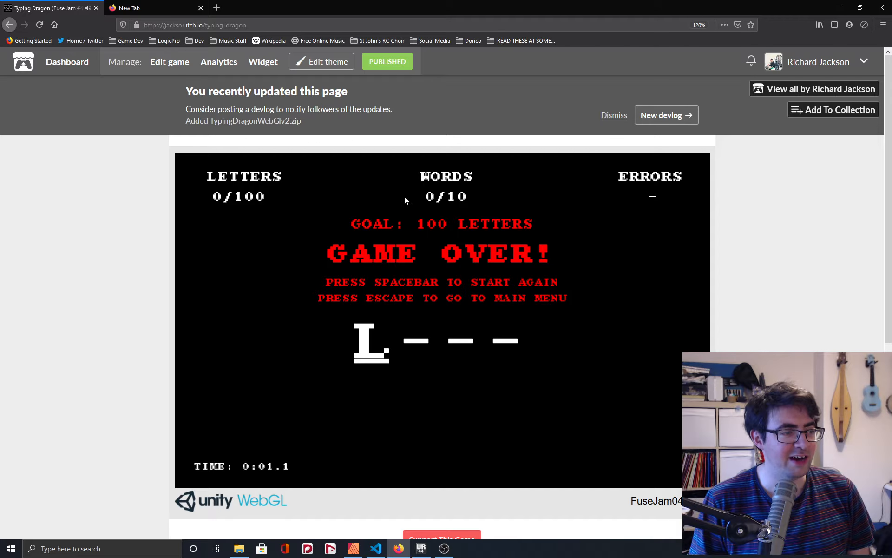
{"action": "mouse_move", "coordinate": [564, 263]}
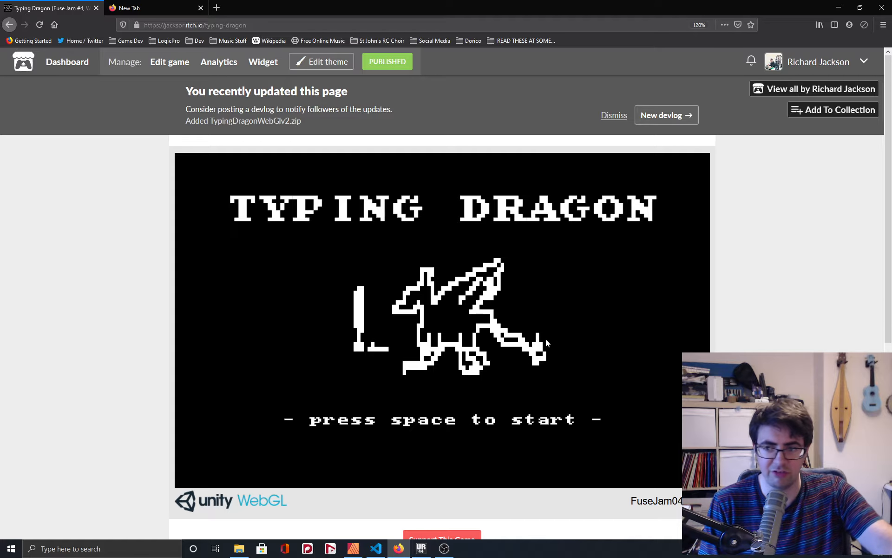
{"action": "key", "text": "space"}
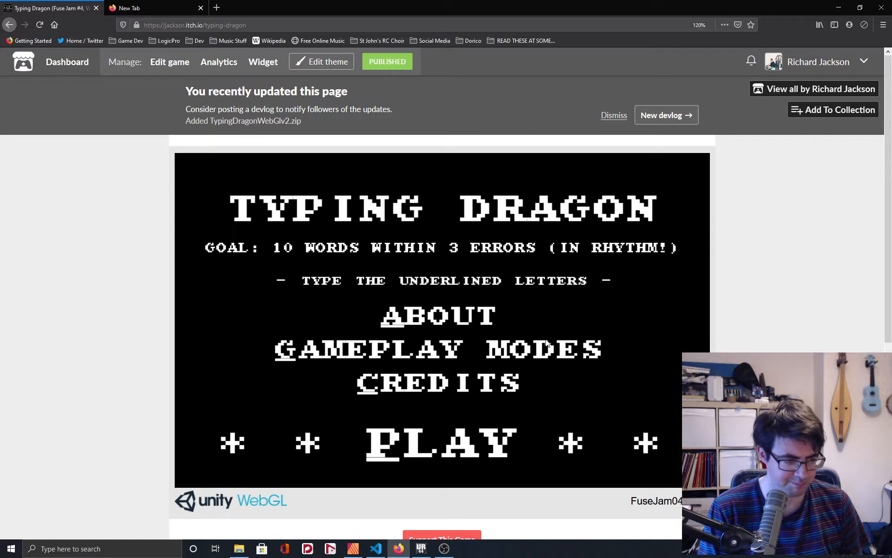
- Focus the game and type a few letters of the rhythm round before abandoning it
{"action": "left_click", "coordinate": [440, 442]}
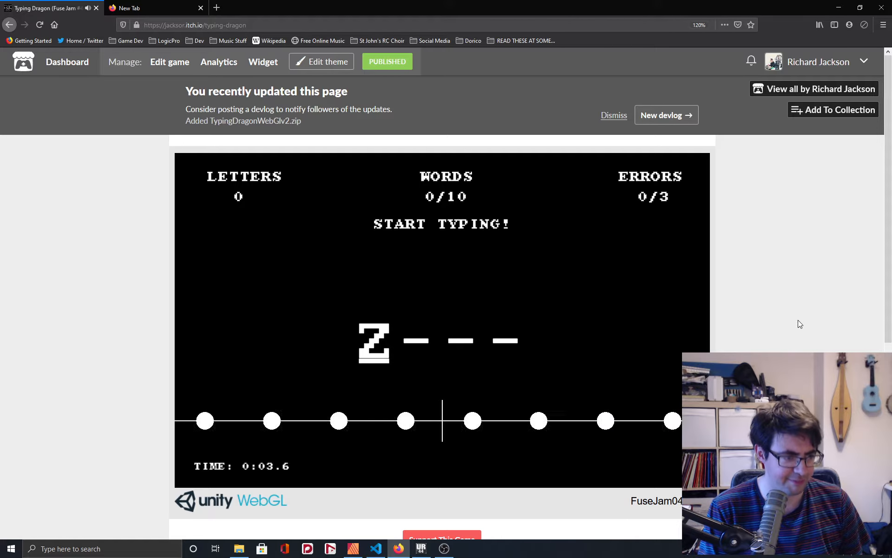
{"action": "type", "text": "oo"}
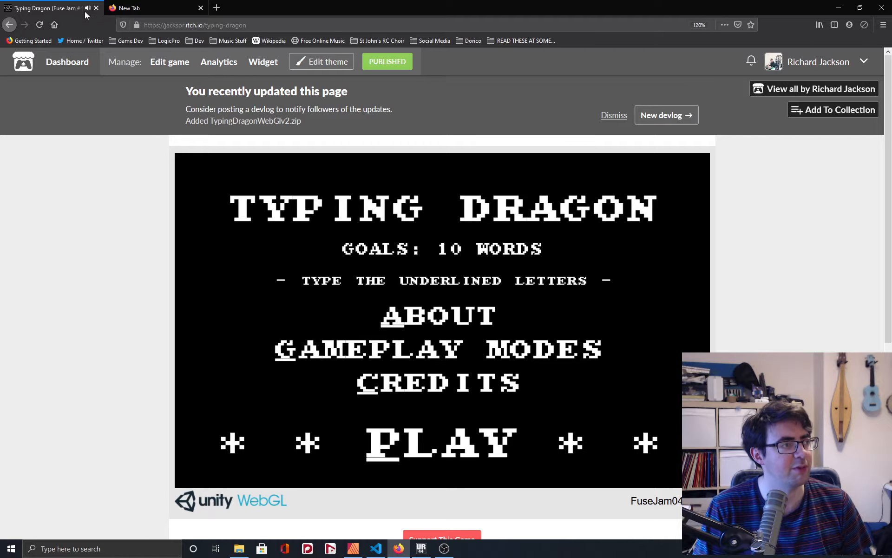
- Focus the game and type SLASH in rhythm, reaching 1 of 10 words with 1 error
{"action": "left_click", "coordinate": [441, 442]}
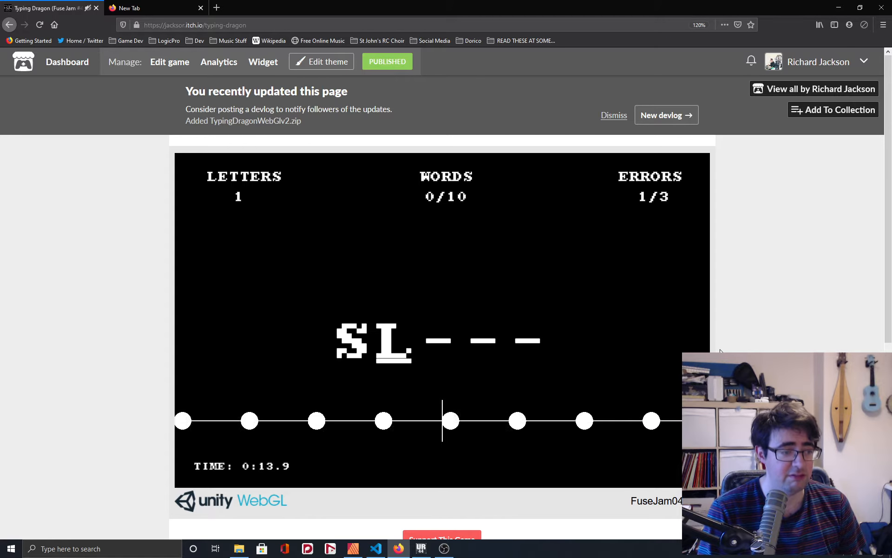
{"action": "type", "text": "ASH"}
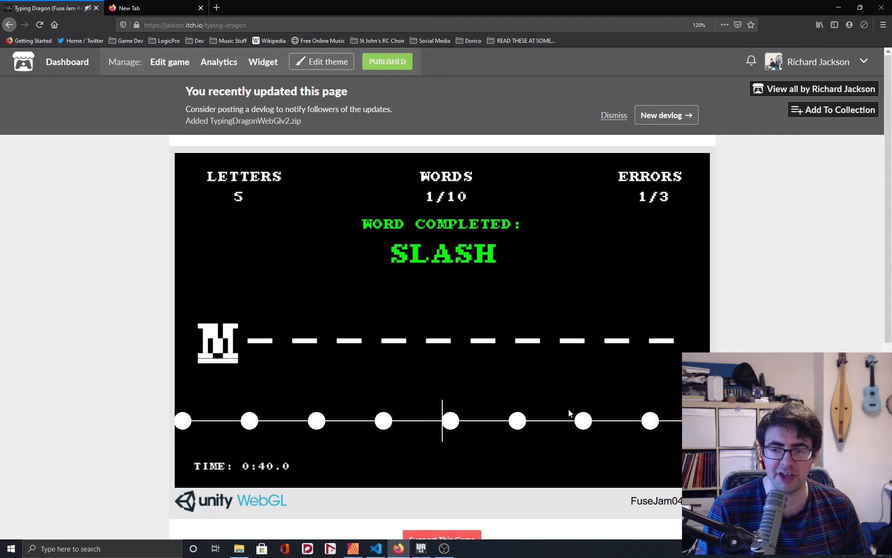
{"action": "mouse_move", "coordinate": [480, 391]}
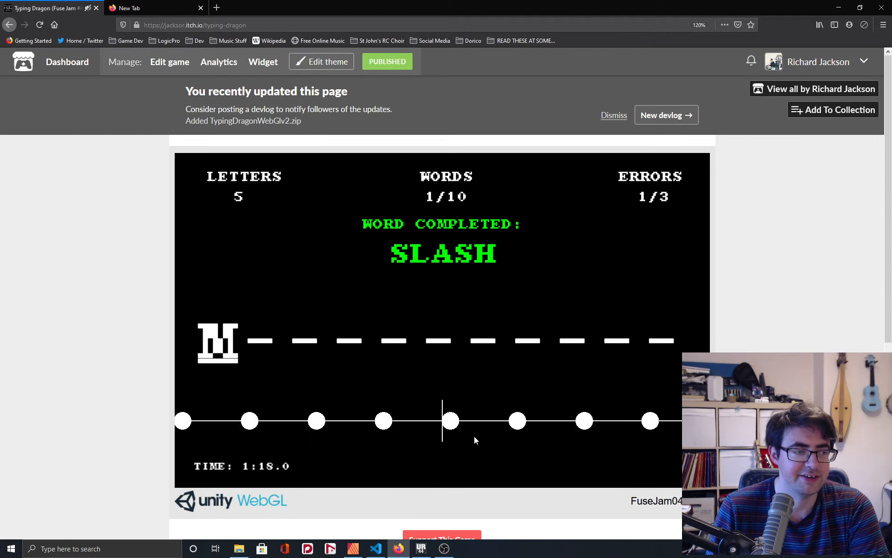
{"action": "mouse_move", "coordinate": [510, 405]}
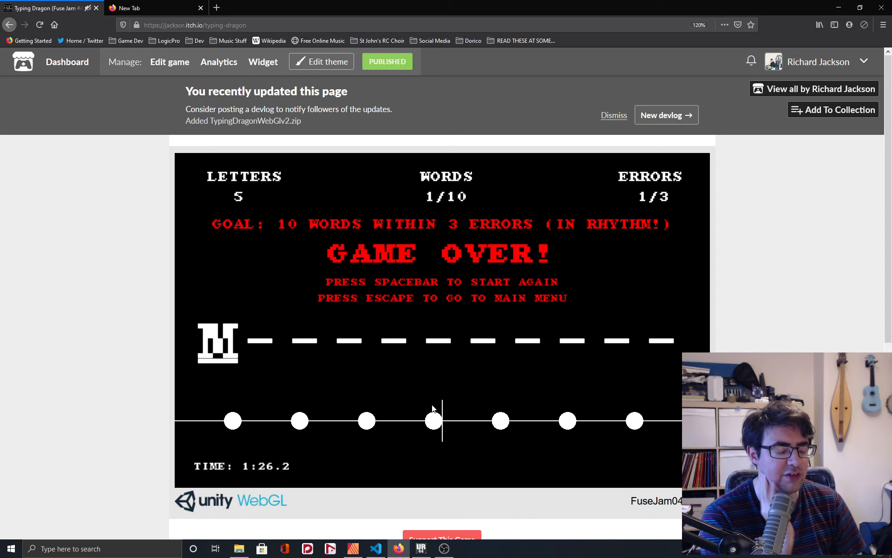
- After the Game Over, restart a fresh rhythm round at 0 words and 0 errors
{"action": "key", "text": "space"}
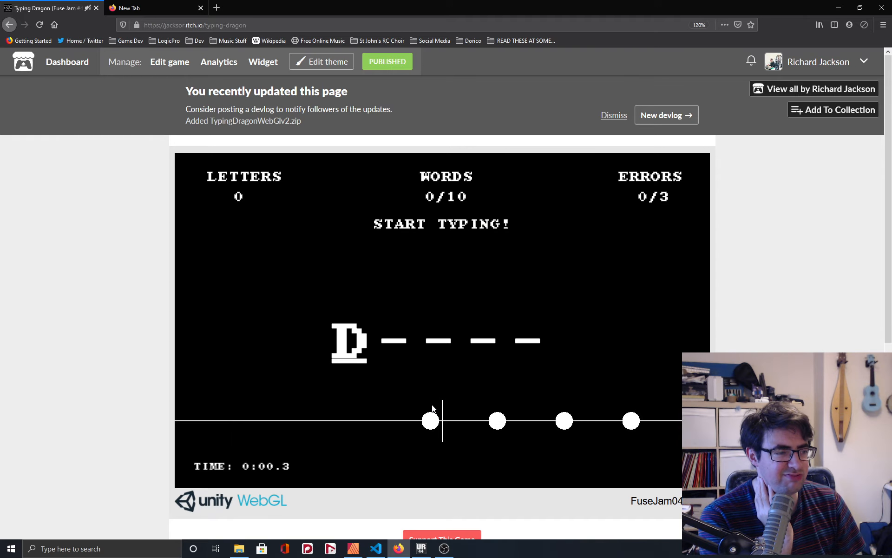